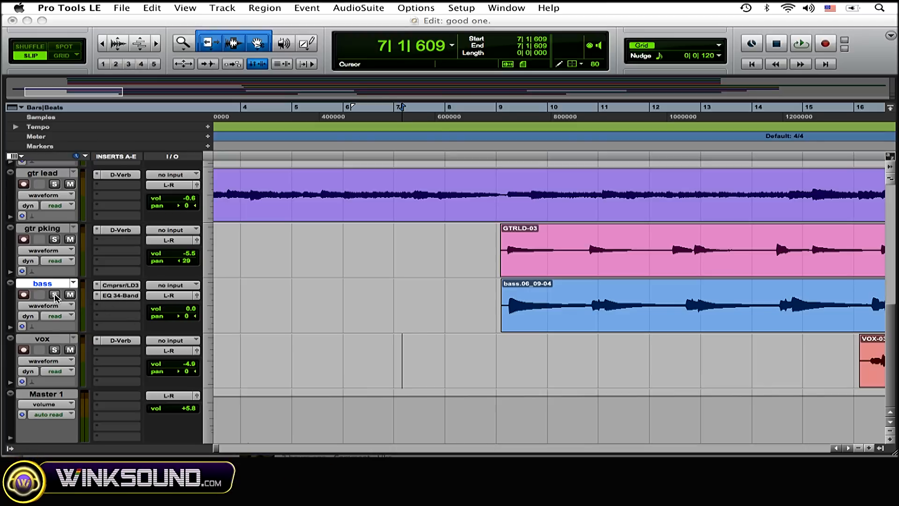
Step: Solo the bass track so it plays on its own in the session
{"action": "left_click", "coordinate": [55, 295]}
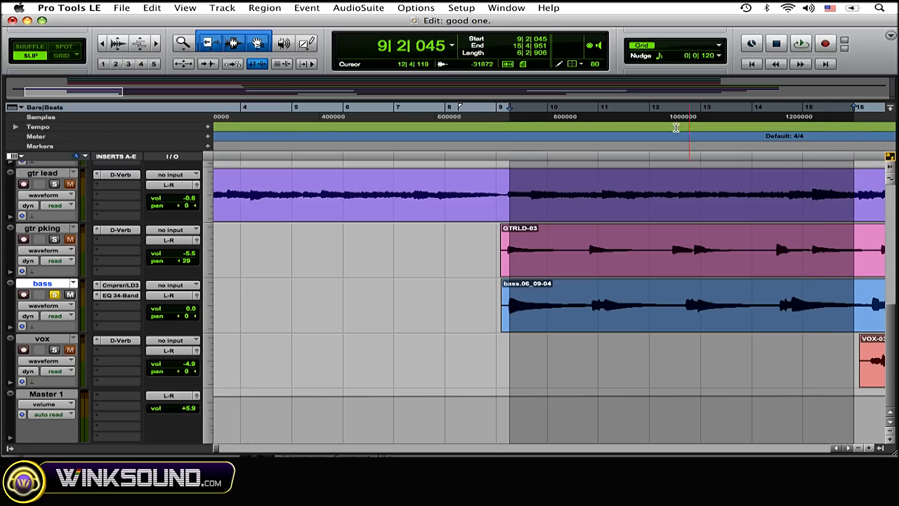
{"action": "left_click", "coordinate": [510, 109]}
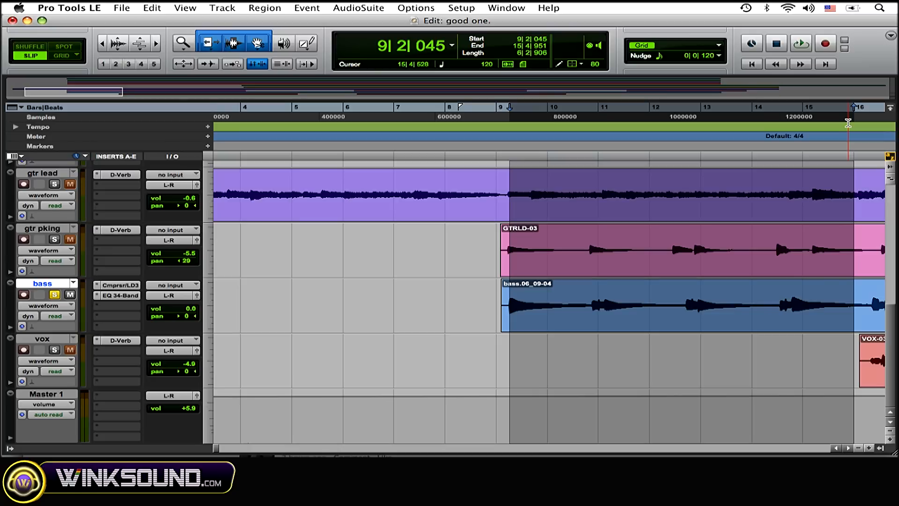
{"action": "left_click", "coordinate": [676, 257]}
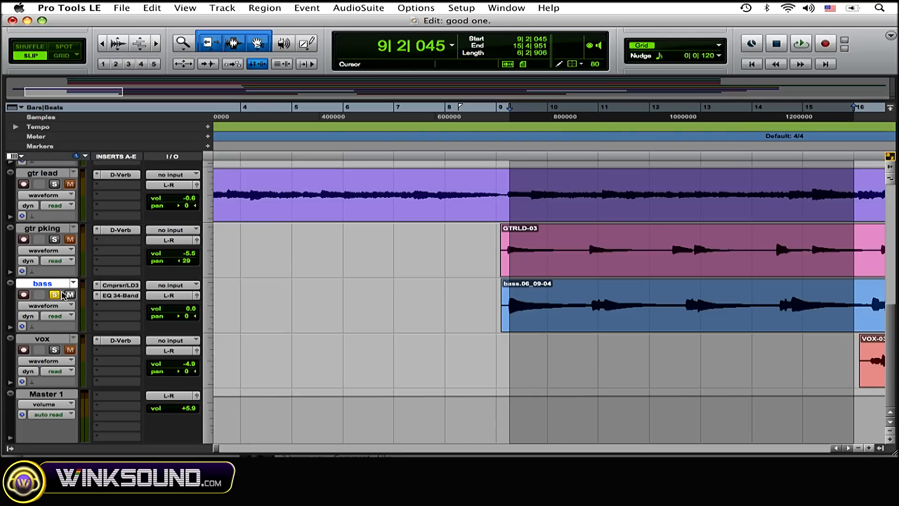
{"action": "left_click", "coordinate": [526, 278]}
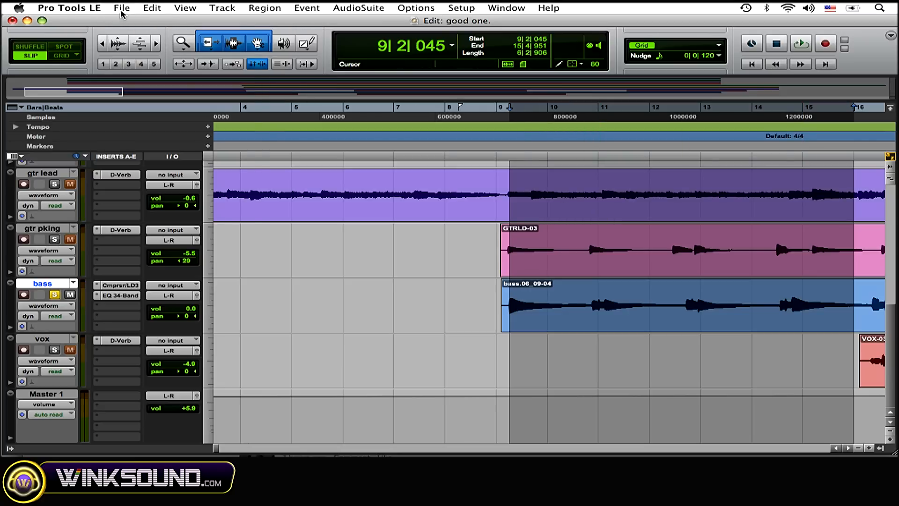
Step: Bring up Bounce to Disk and keep the file type WAV and bit depth 16-bit
{"action": "left_click", "coordinate": [121, 8]}
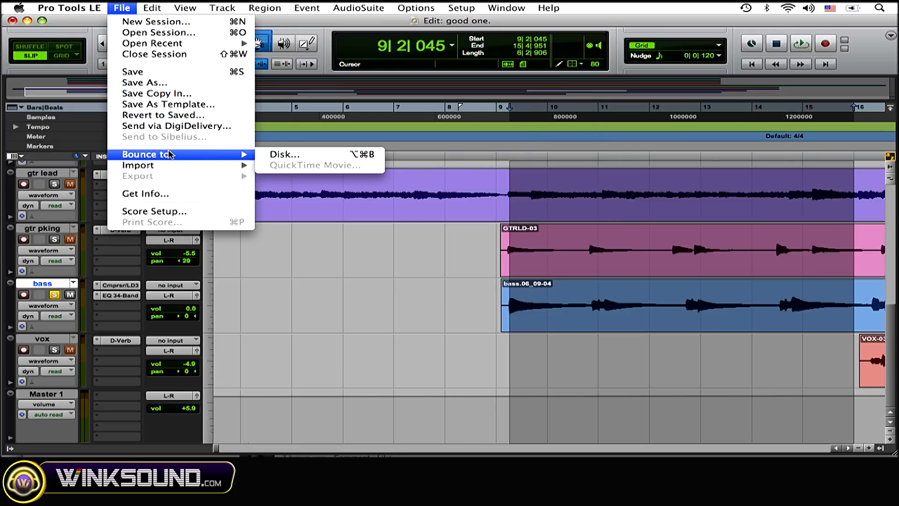
{"action": "left_click", "coordinate": [285, 154]}
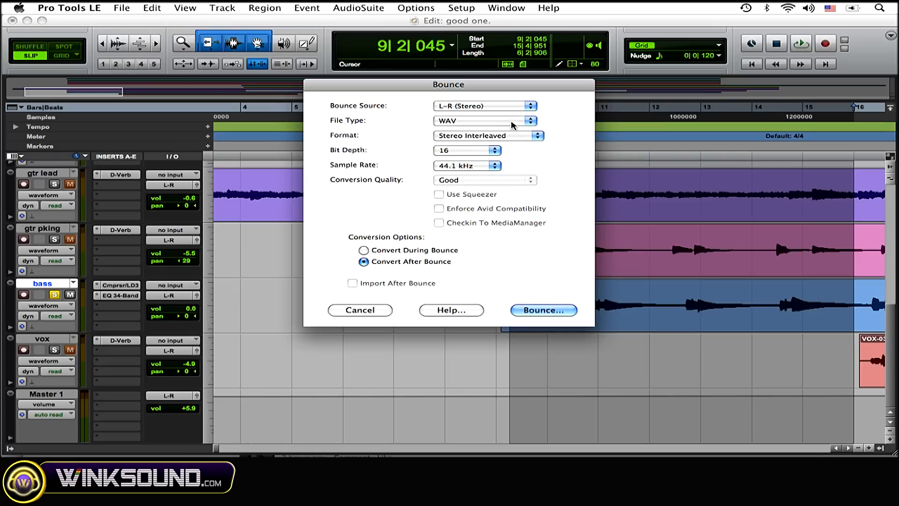
{"action": "left_click", "coordinate": [484, 121]}
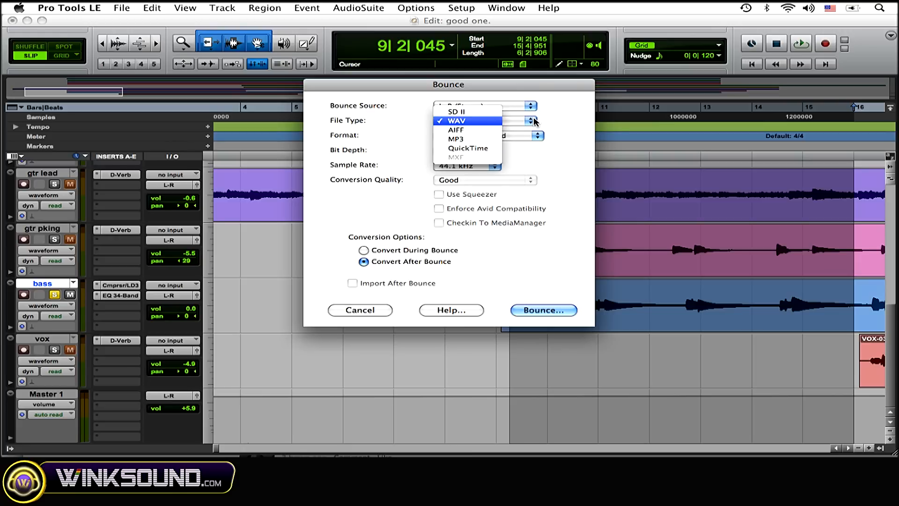
{"action": "left_click", "coordinate": [455, 121]}
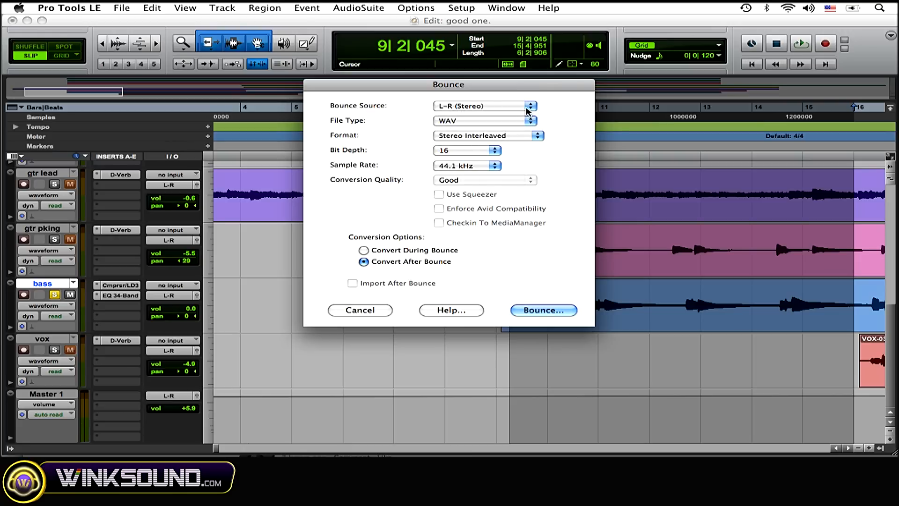
{"action": "mouse_move", "coordinate": [505, 154]}
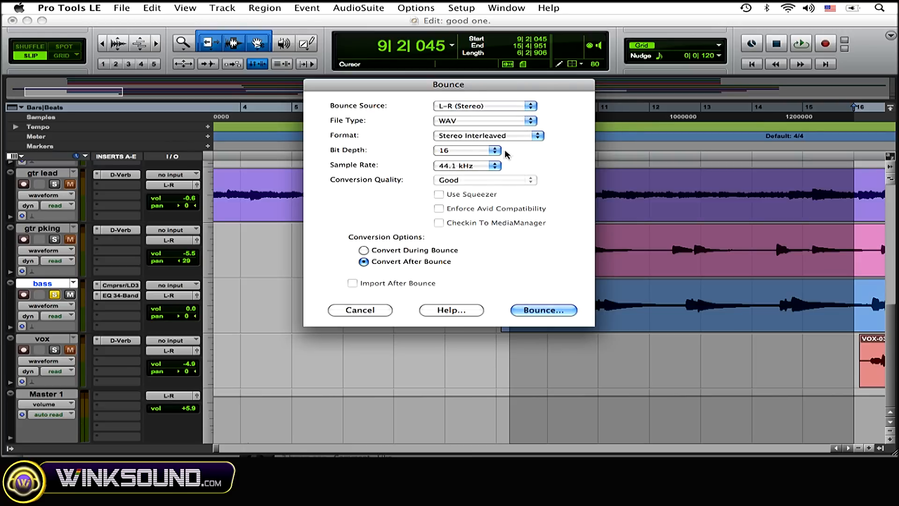
{"action": "left_click", "coordinate": [465, 150]}
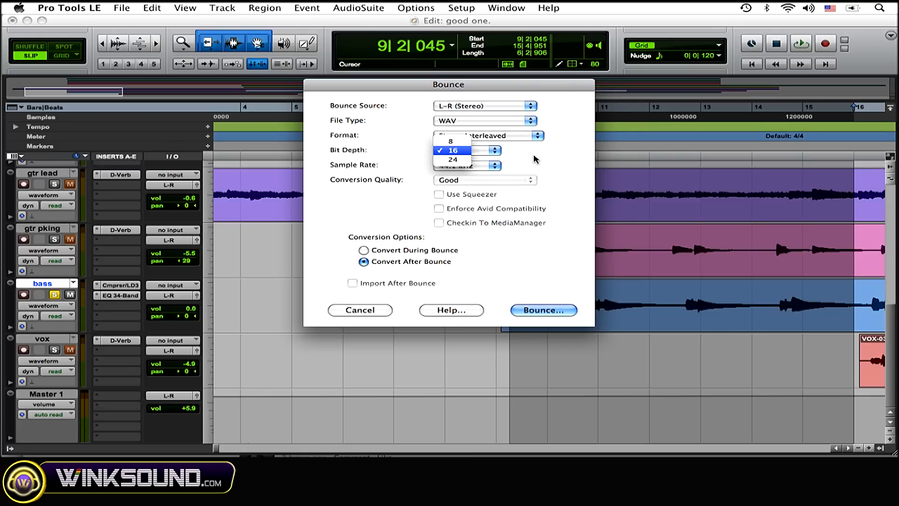
{"action": "left_click", "coordinate": [451, 150]}
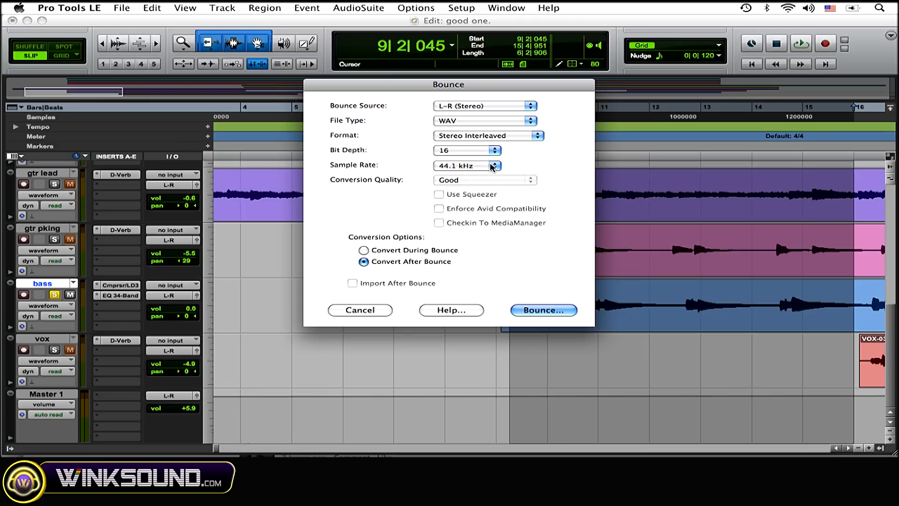
{"action": "mouse_move", "coordinate": [494, 172]}
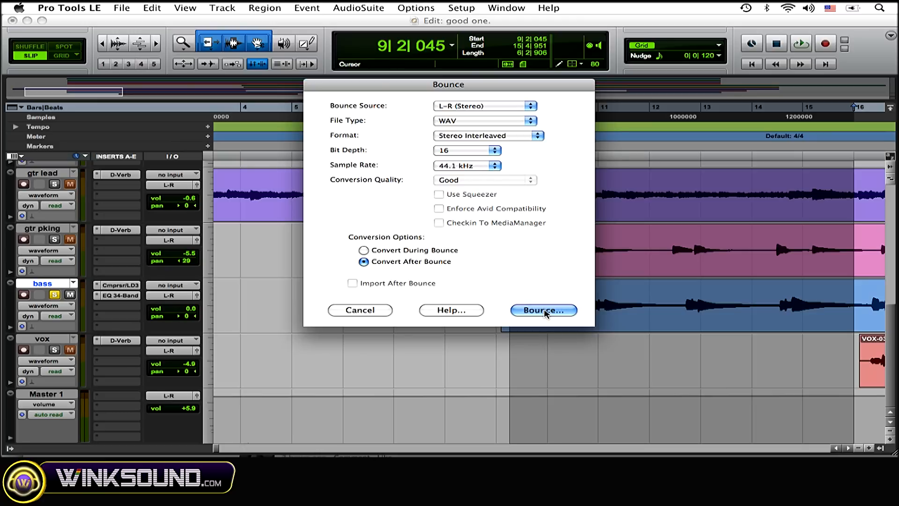
Step: Name the bounce 'bass..' in the Audio Files folder and save to start rendering
{"action": "left_click", "coordinate": [542, 310]}
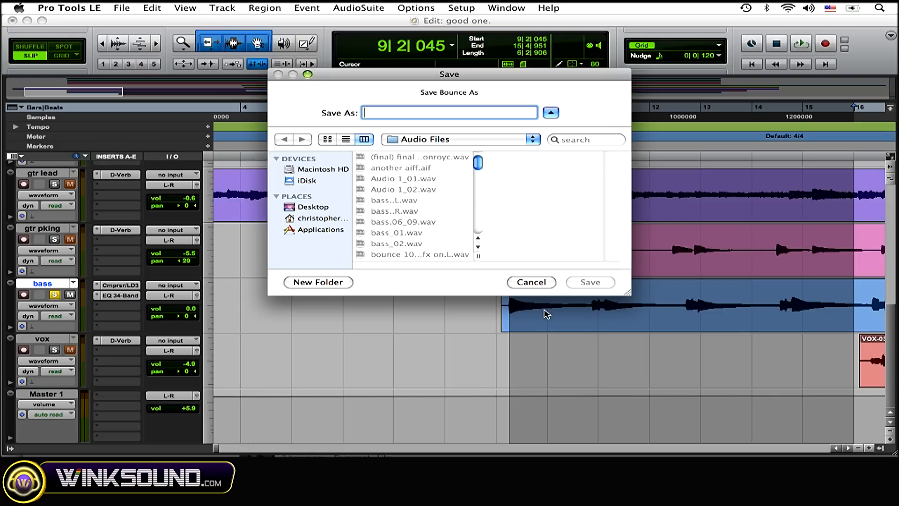
{"action": "type", "text": "bass"}
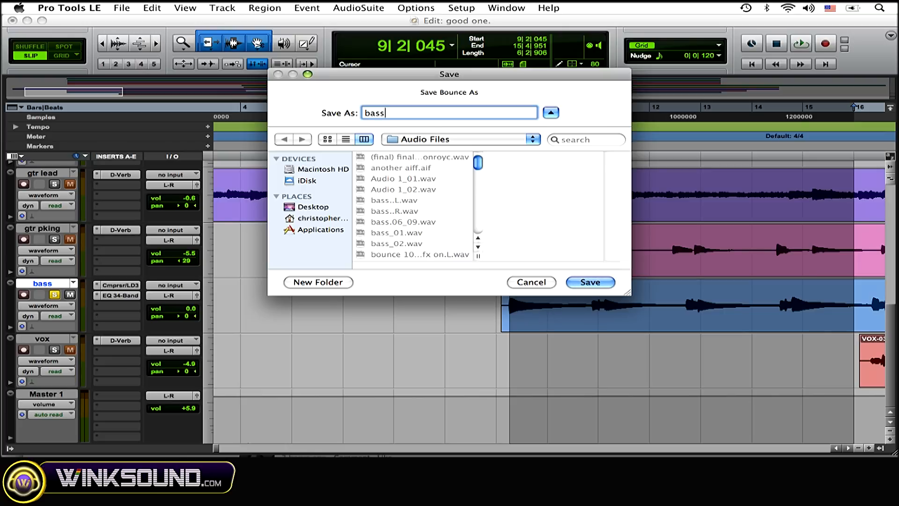
{"action": "type", "text": ".."}
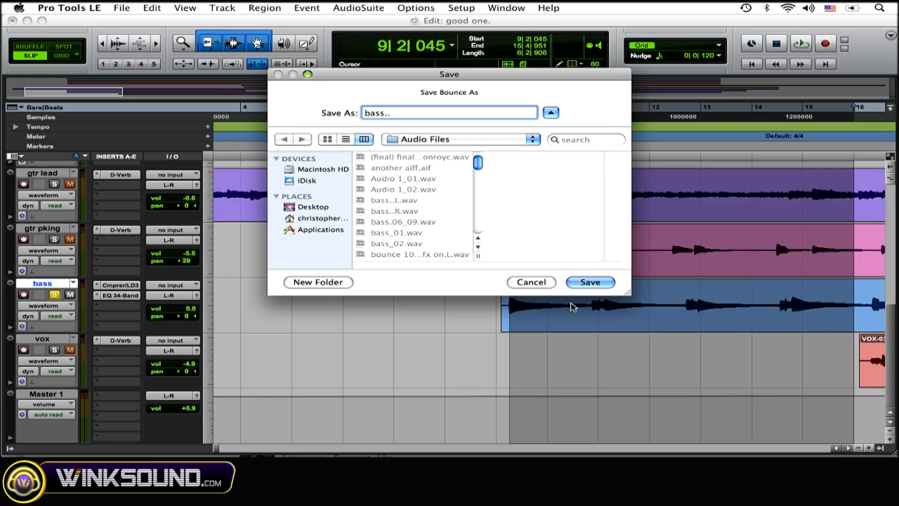
{"action": "left_click", "coordinate": [459, 139]}
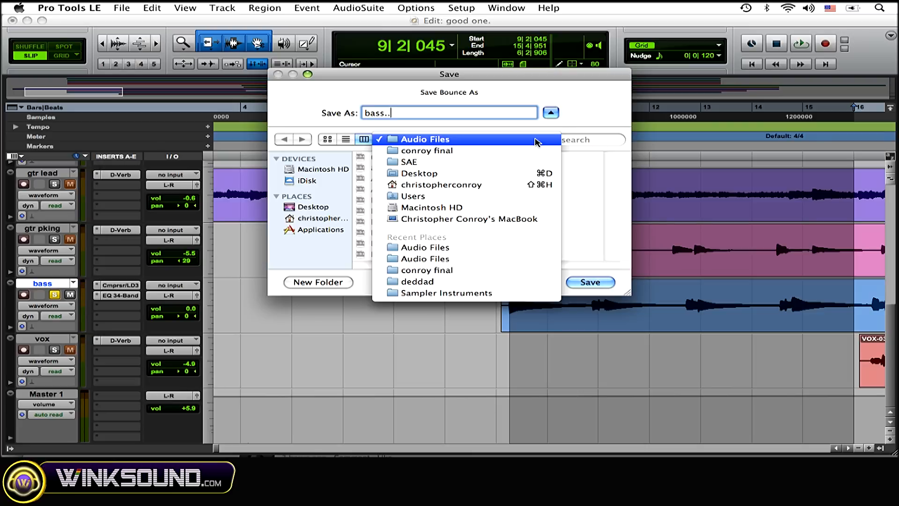
{"action": "left_click", "coordinate": [425, 139]}
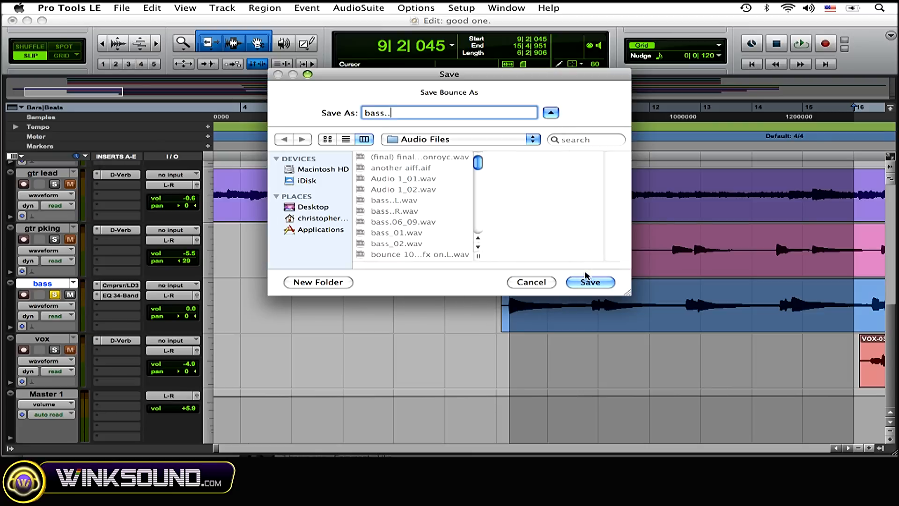
{"action": "left_click", "coordinate": [589, 282]}
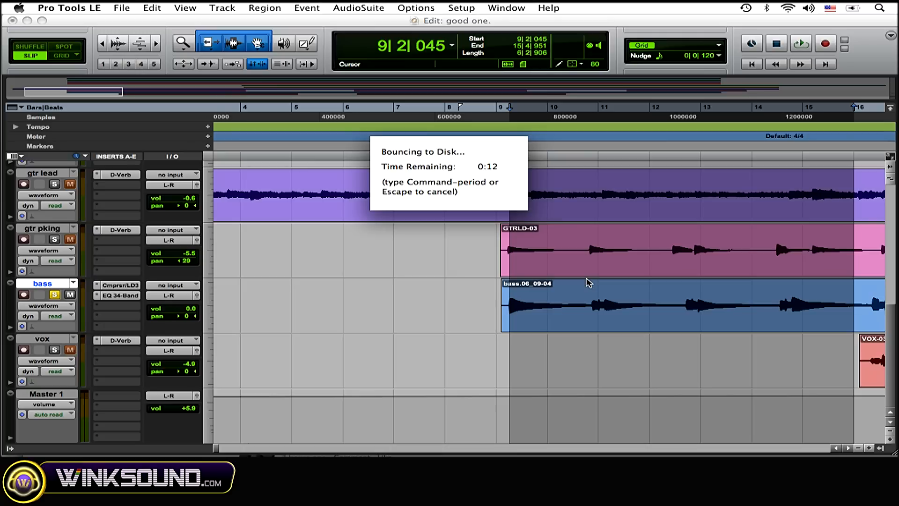